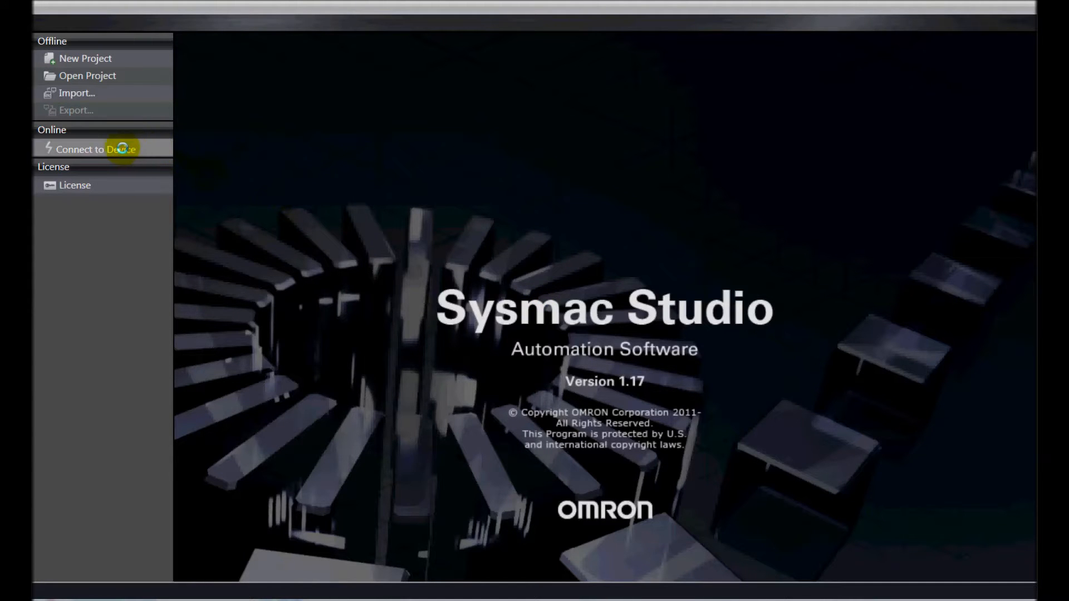
Start Connect to Device for the NJ controller over direct Ethernet
left_click(95, 149)
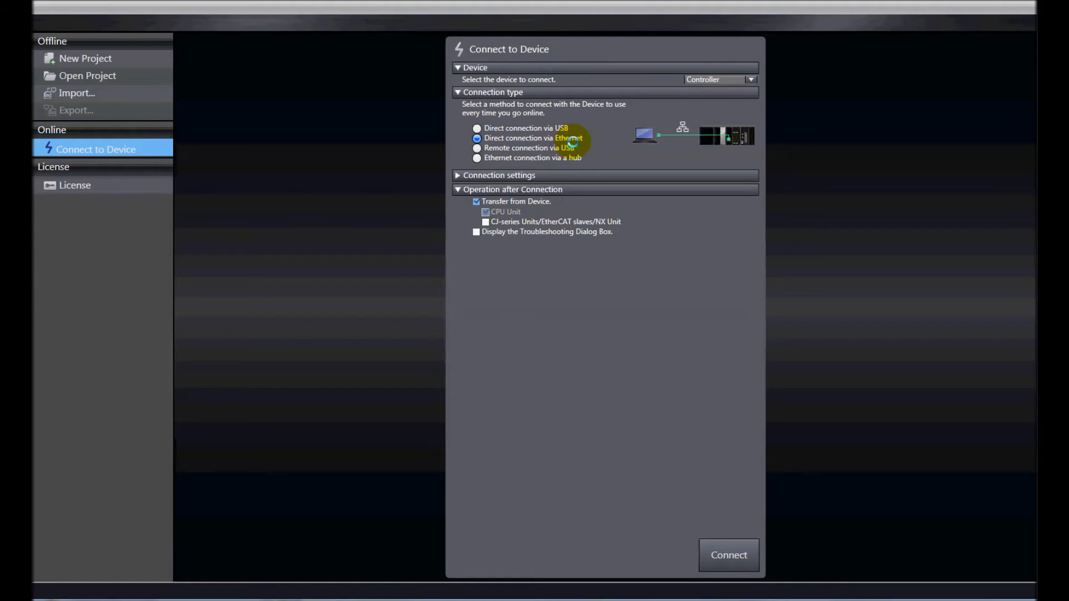
mouse_move(464, 176)
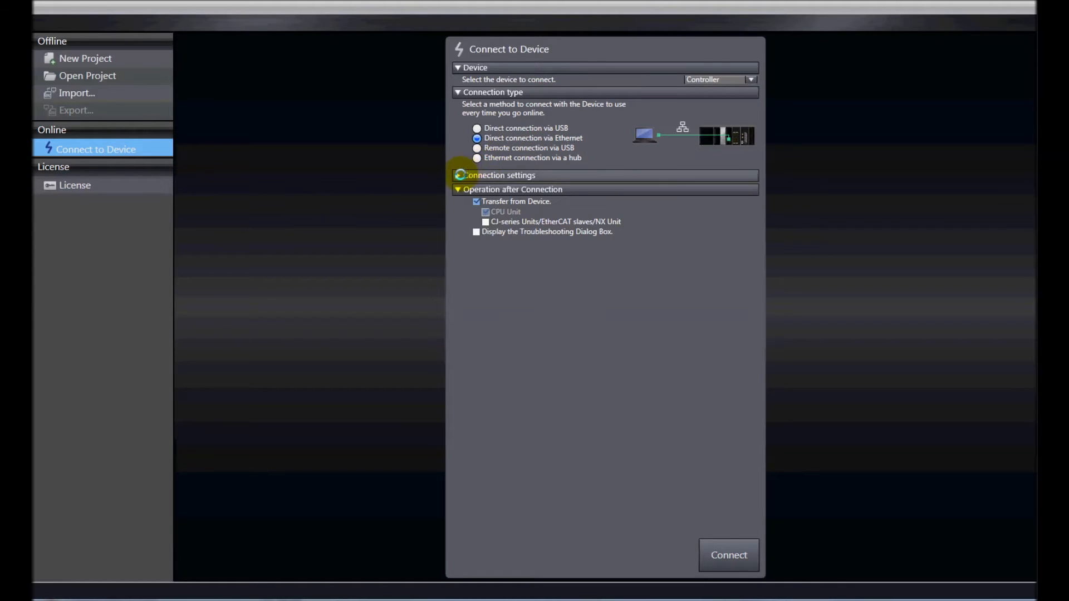
Confirm remote IP 192.168.250.001, then go online and upload the controller program
left_click(498, 176)
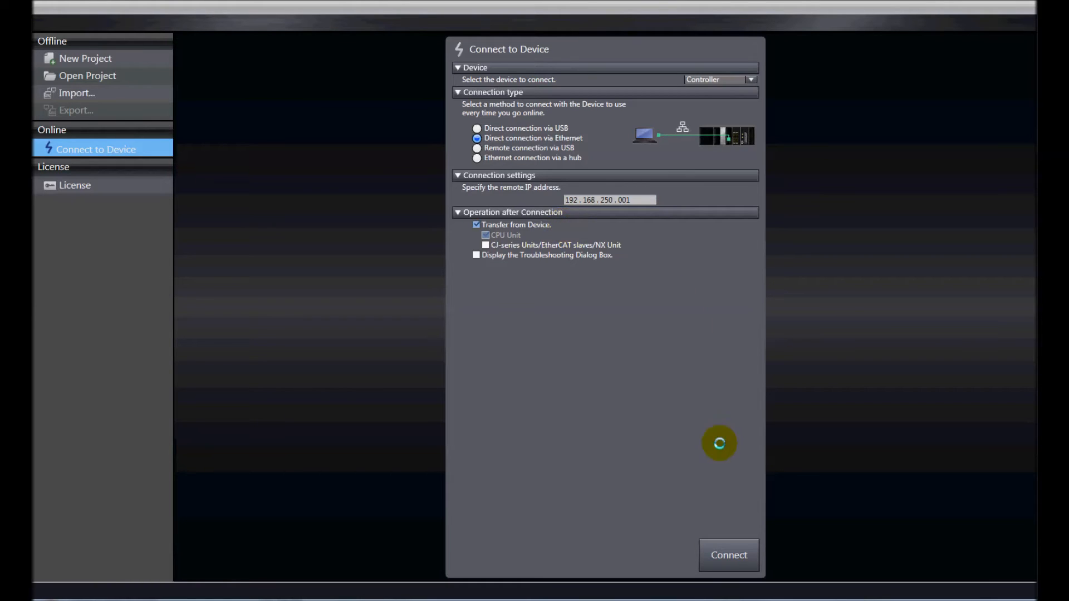
left_click(728, 555)
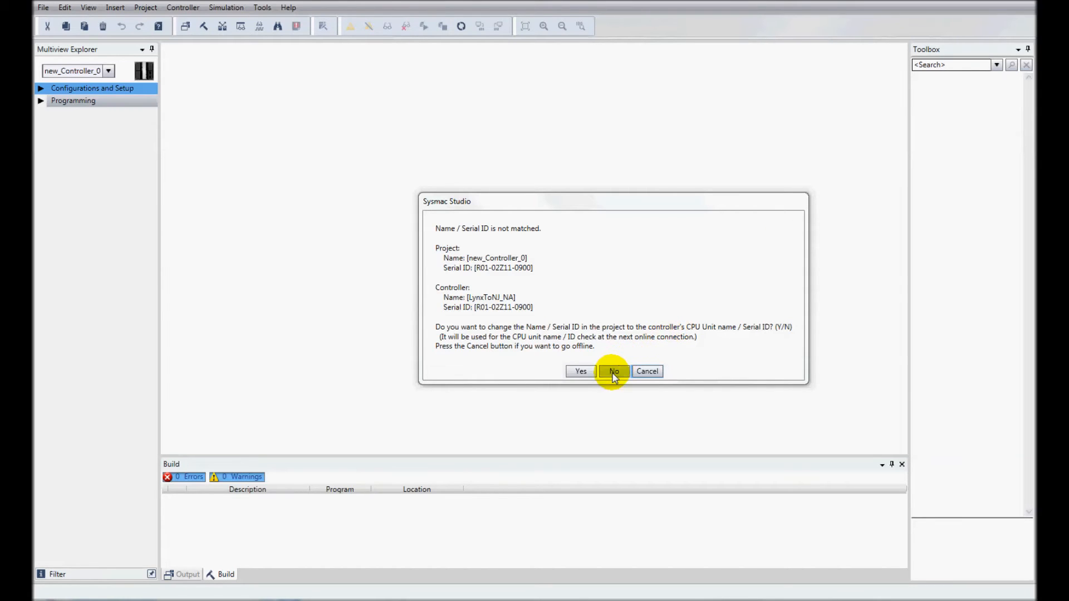
Decline the Name/Serial ID mismatch prompt and acknowledge the successful upload
left_click(613, 371)
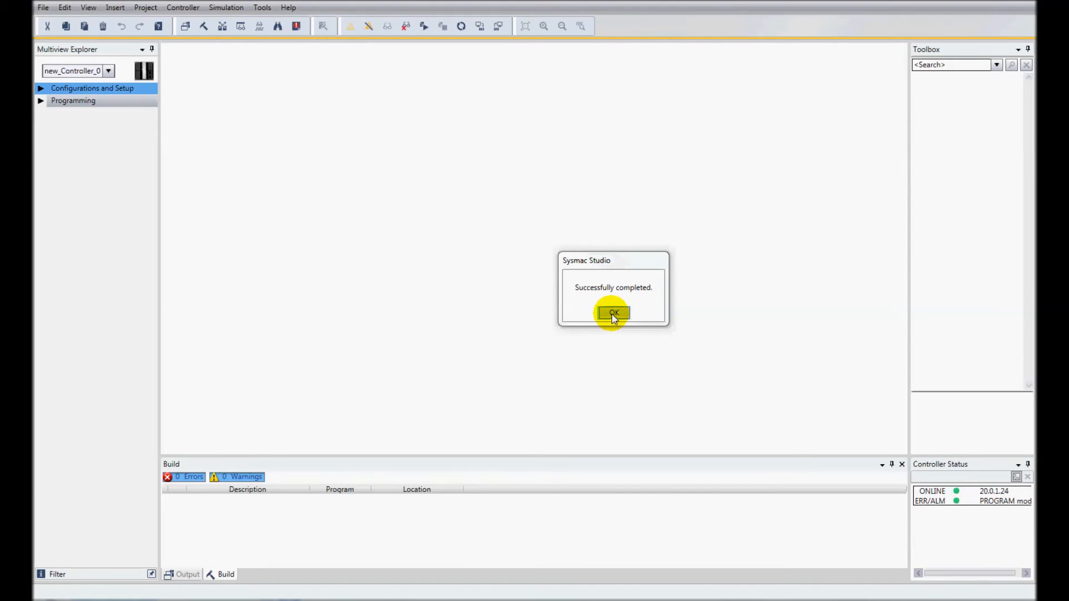
left_click(612, 313)
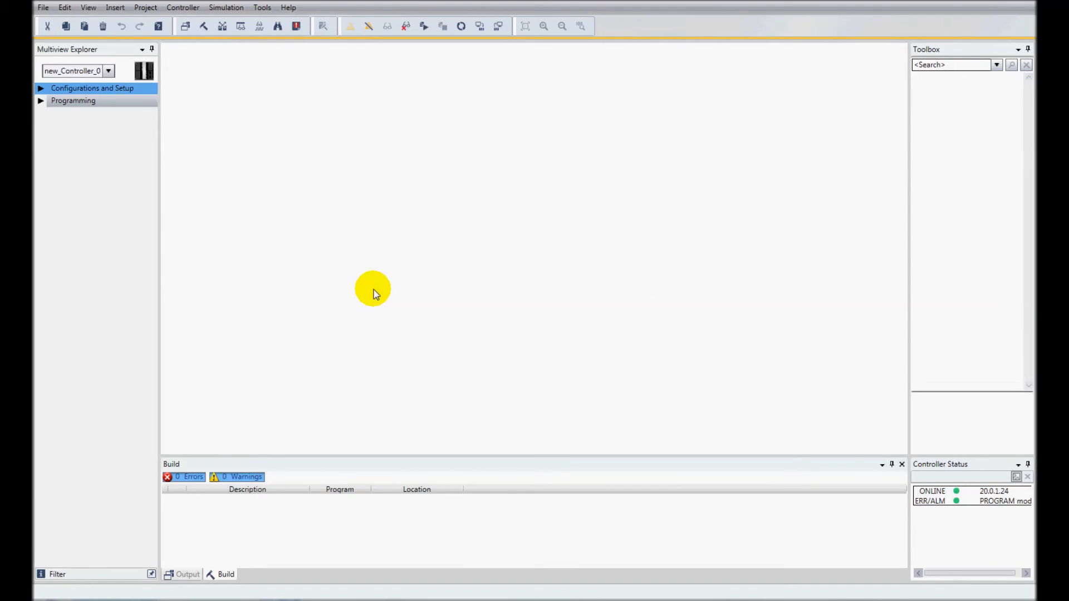
mouse_move(261, 113)
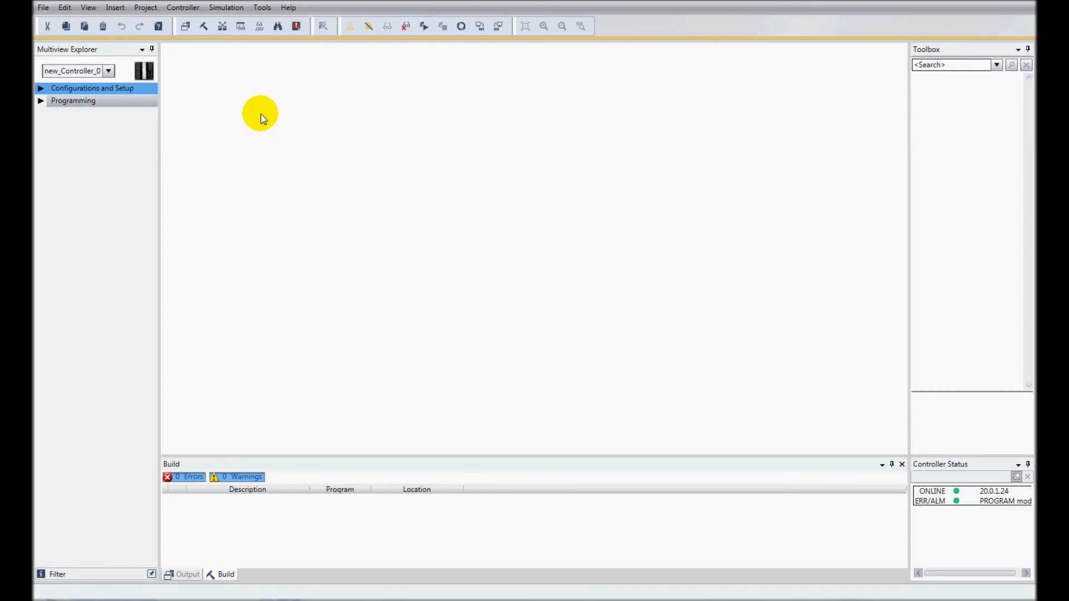
Choose Clear All Memory from the Controller menu
left_click(182, 7)
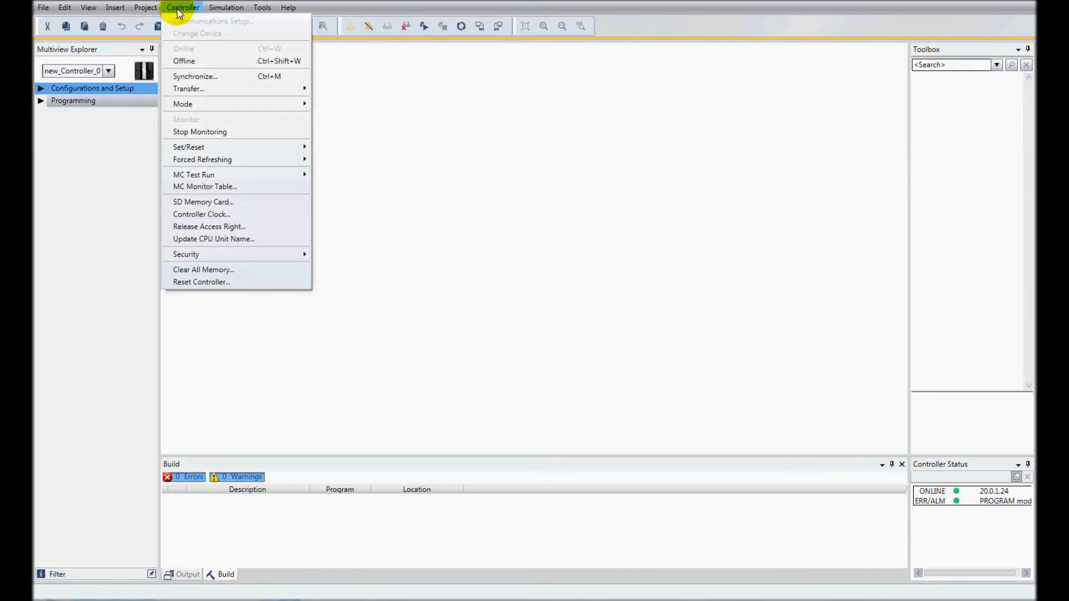
mouse_move(196, 82)
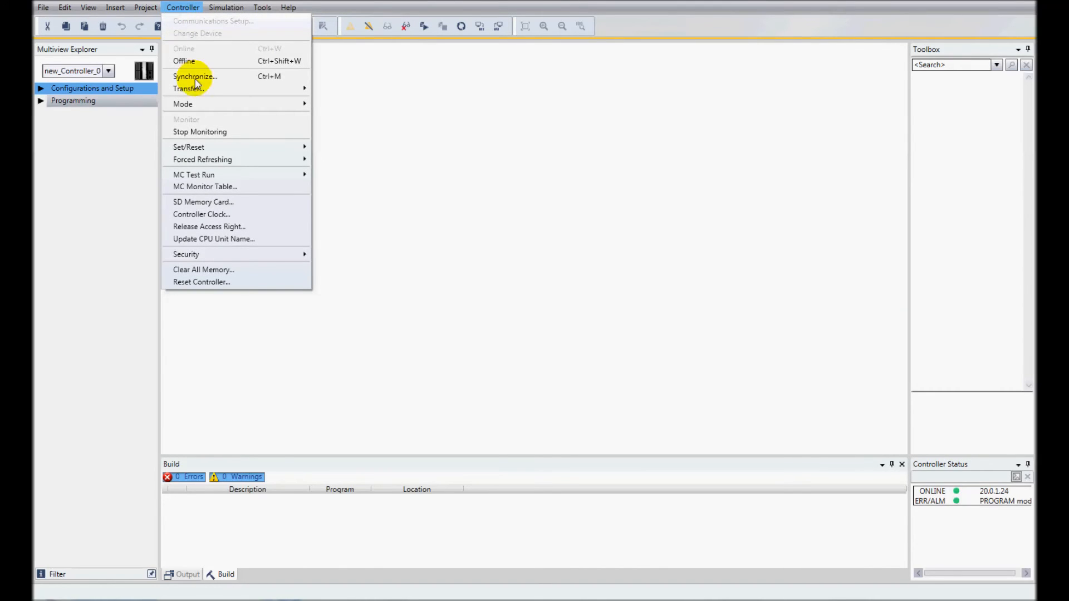
mouse_move(218, 275)
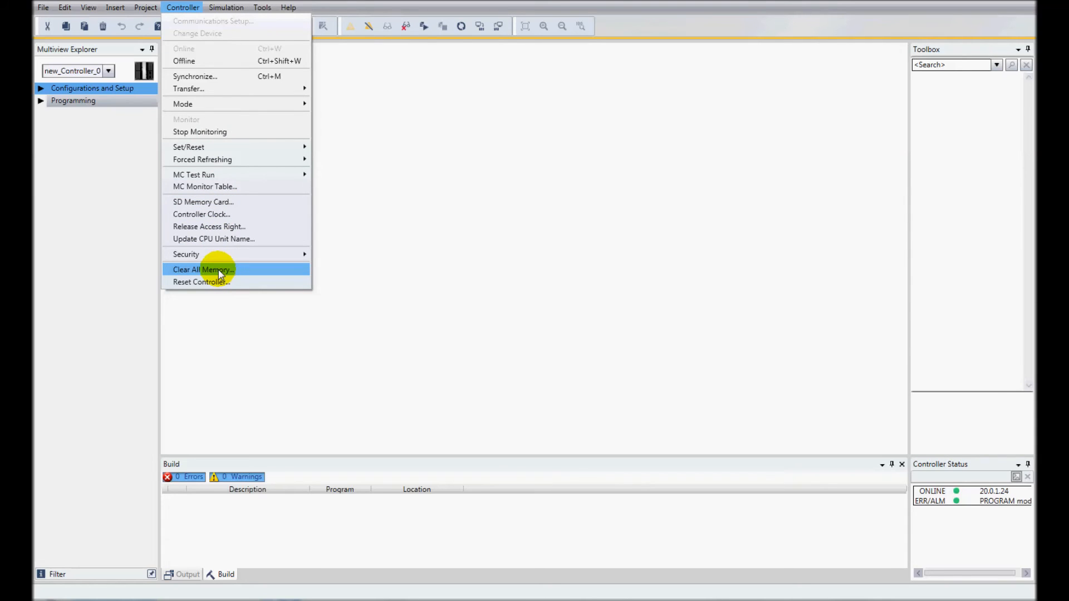
left_click(203, 270)
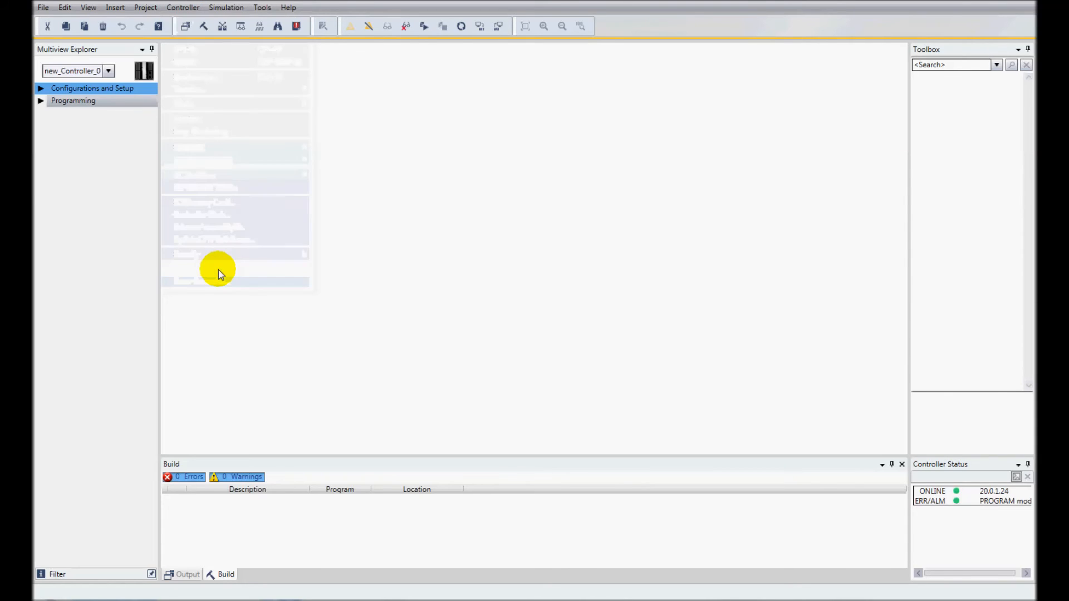
Confirm clearing program, variables, configuration and security, then dismiss the success message
left_click(616, 392)
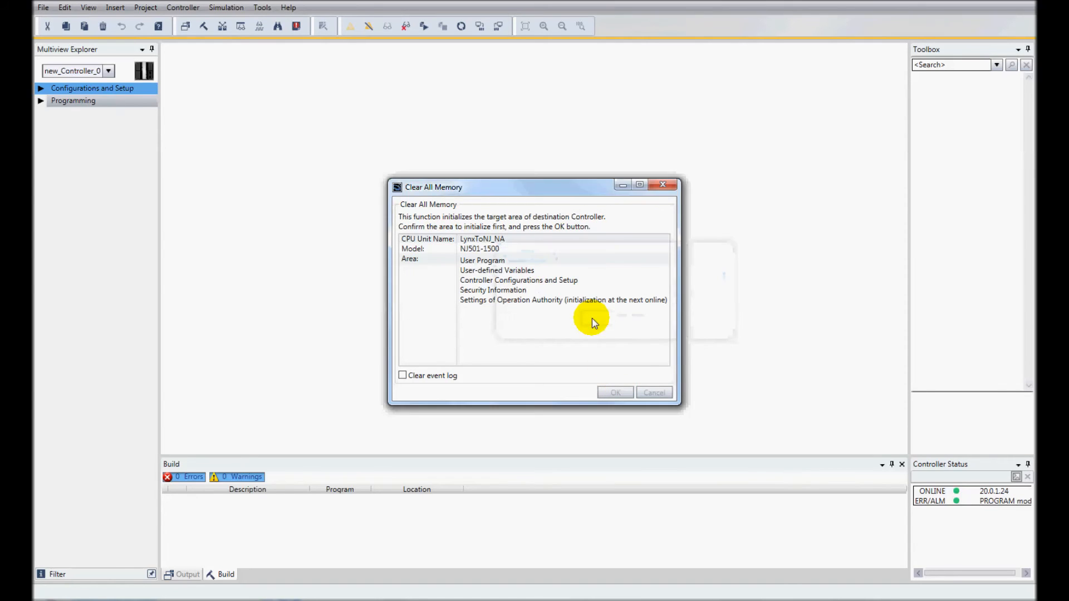
mouse_move(857, 204)
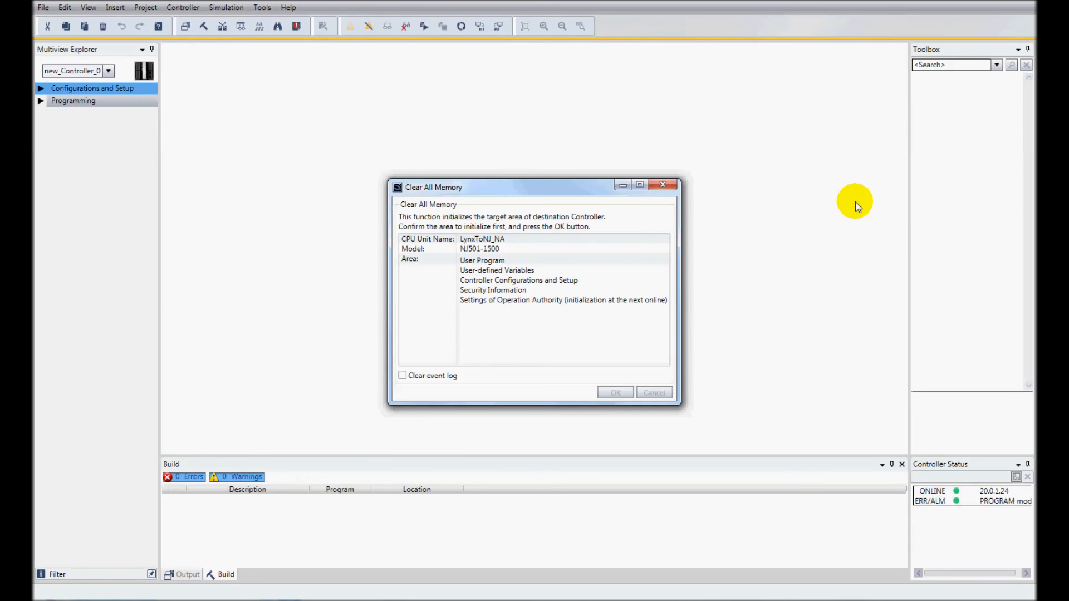
mouse_move(985, 125)
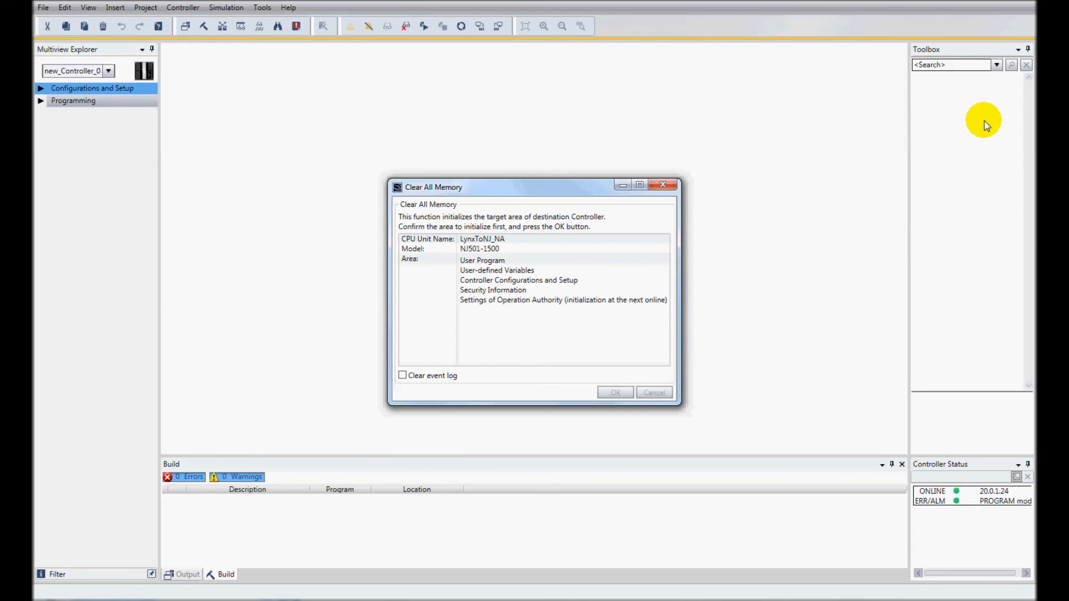
left_click(614, 392)
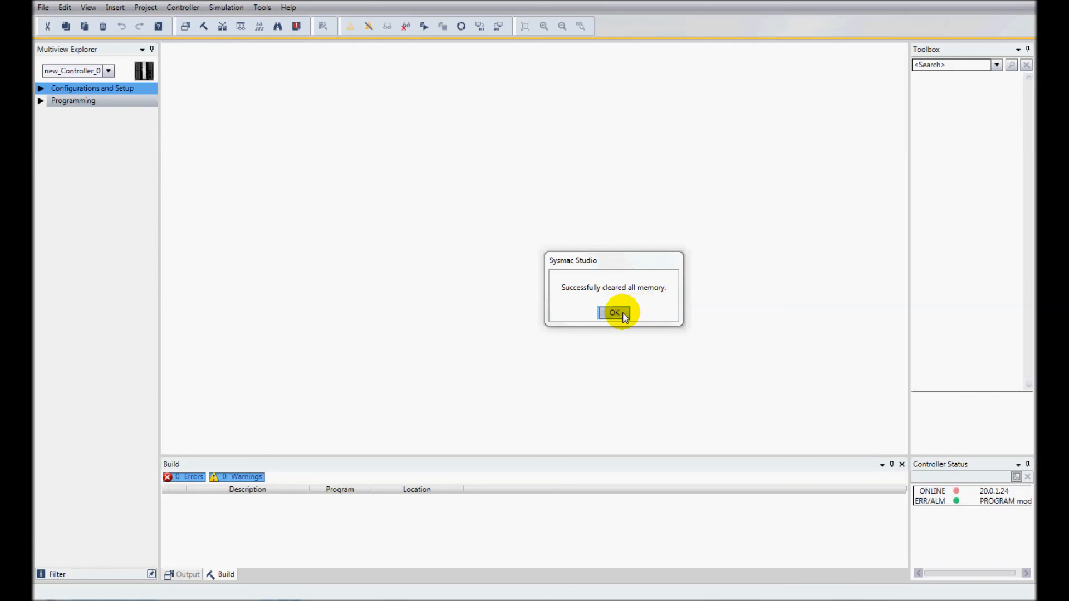
left_click(613, 312)
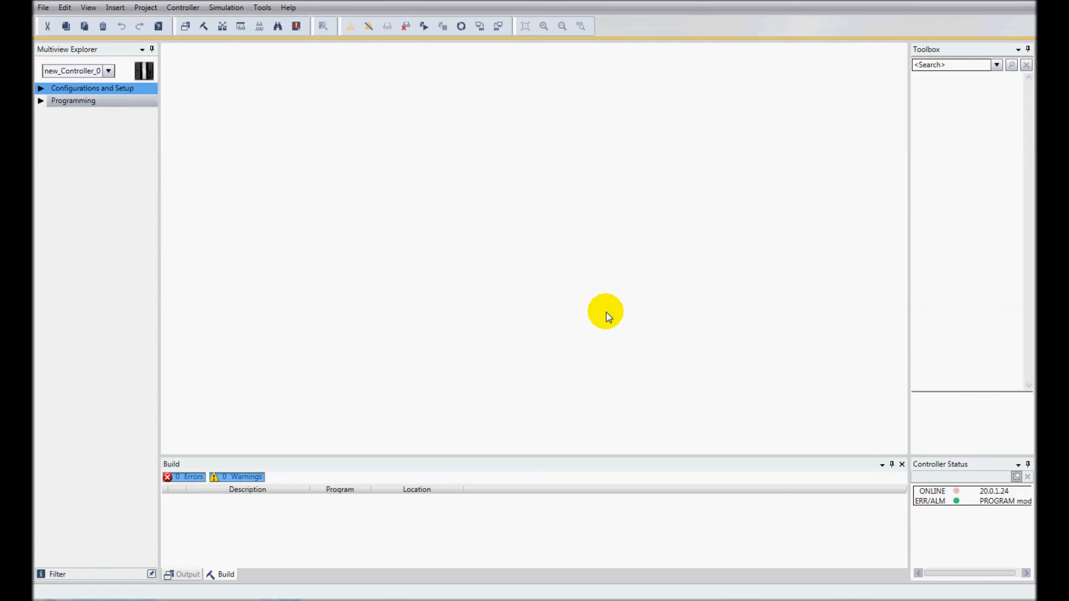